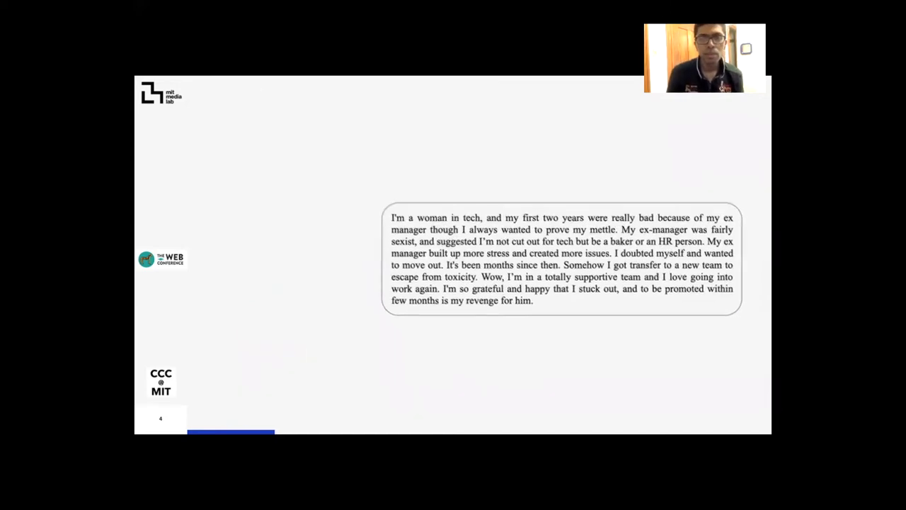
pyautogui.press('Right')
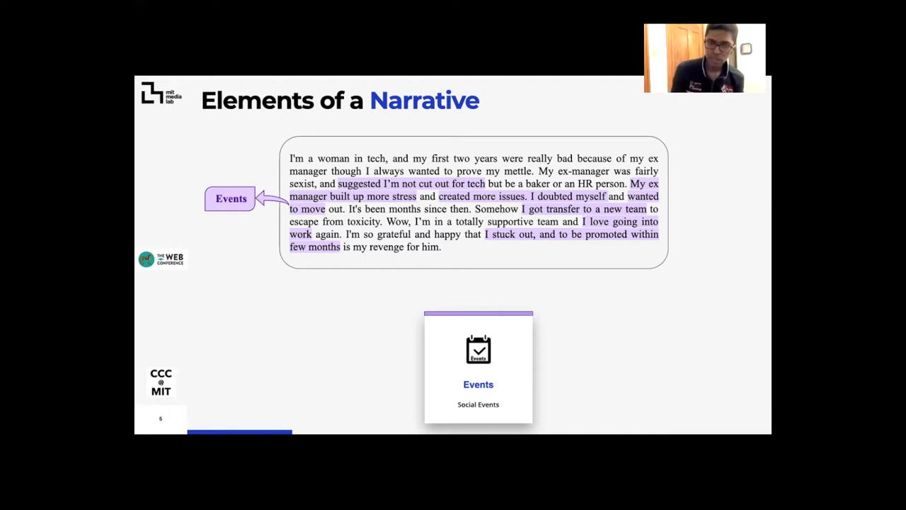
pyautogui.press('Right')
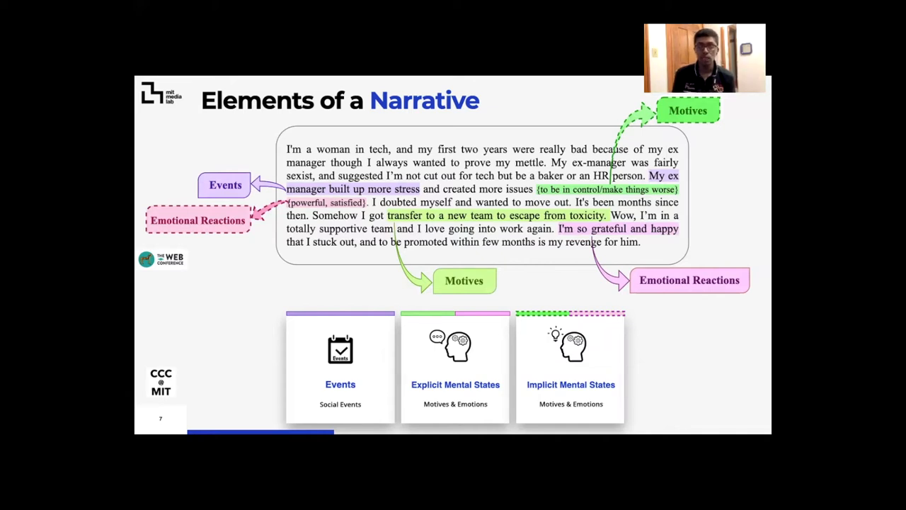
pyautogui.press('right')
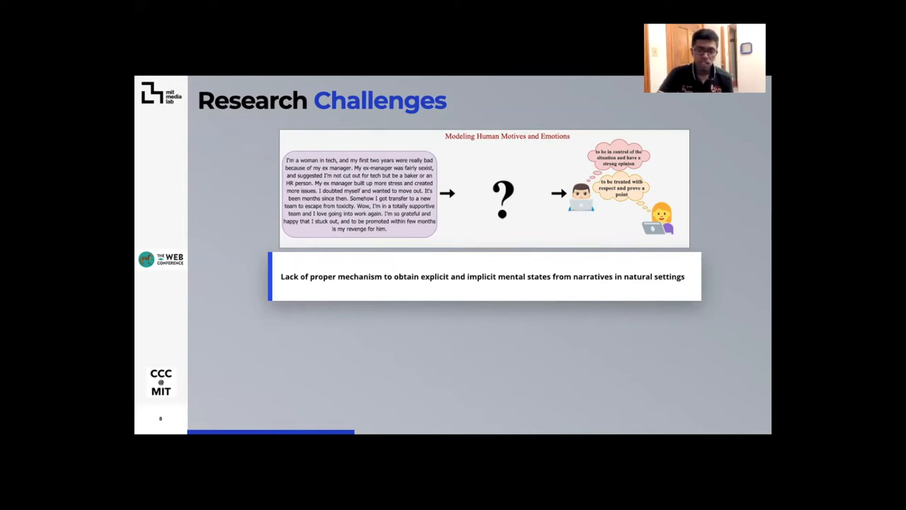
pyautogui.press('Right')
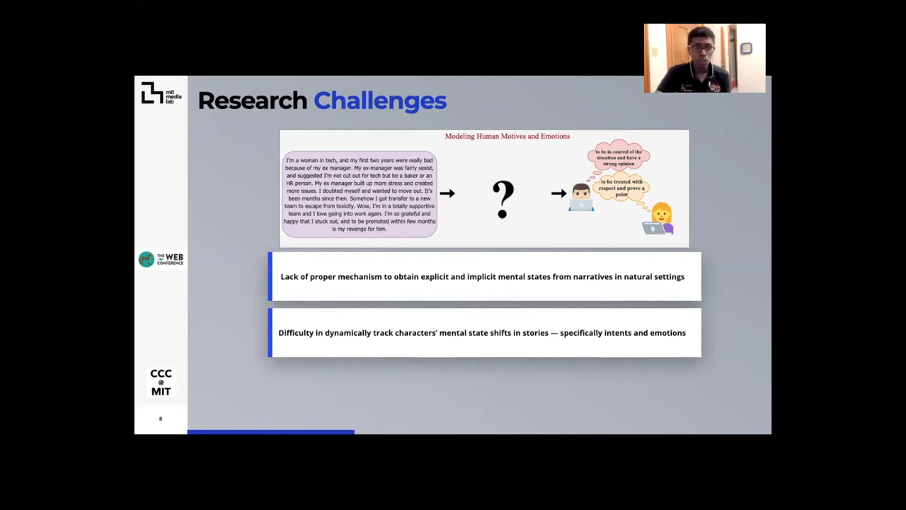
pyautogui.press('Right')
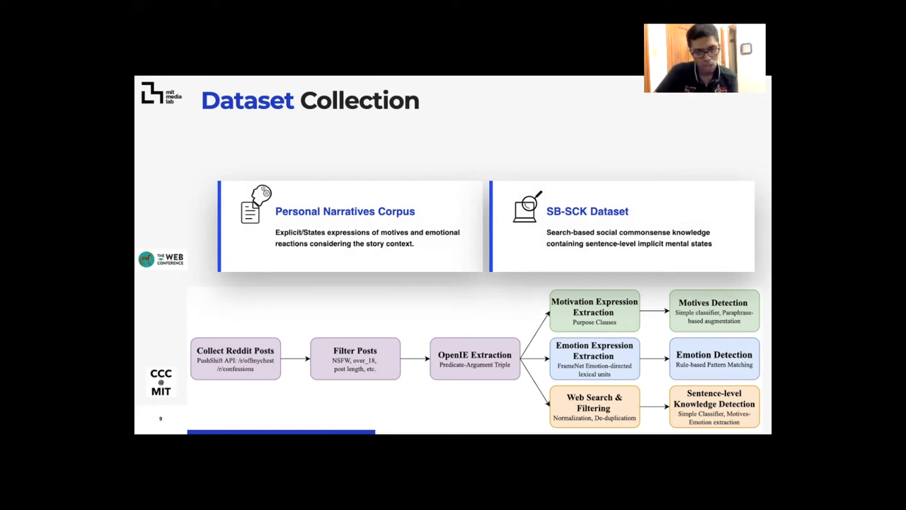
pyautogui.press('Right')
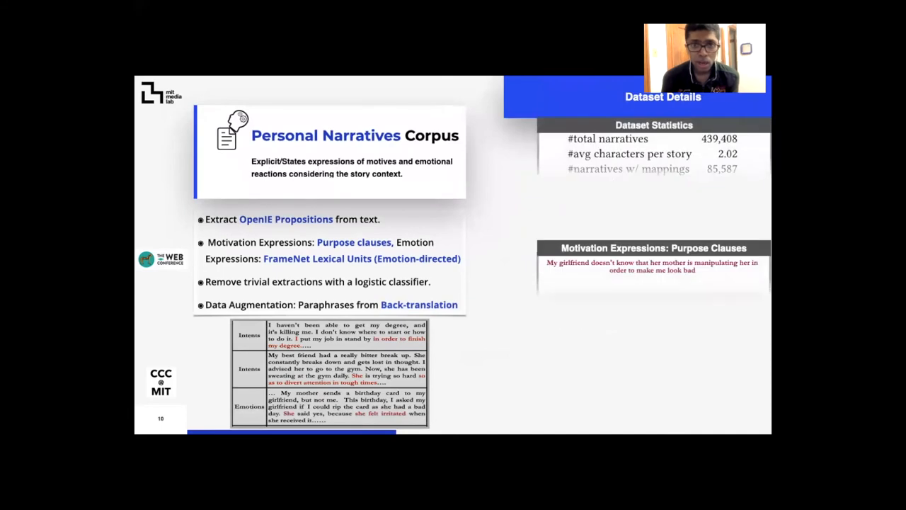
pyautogui.press('Right')
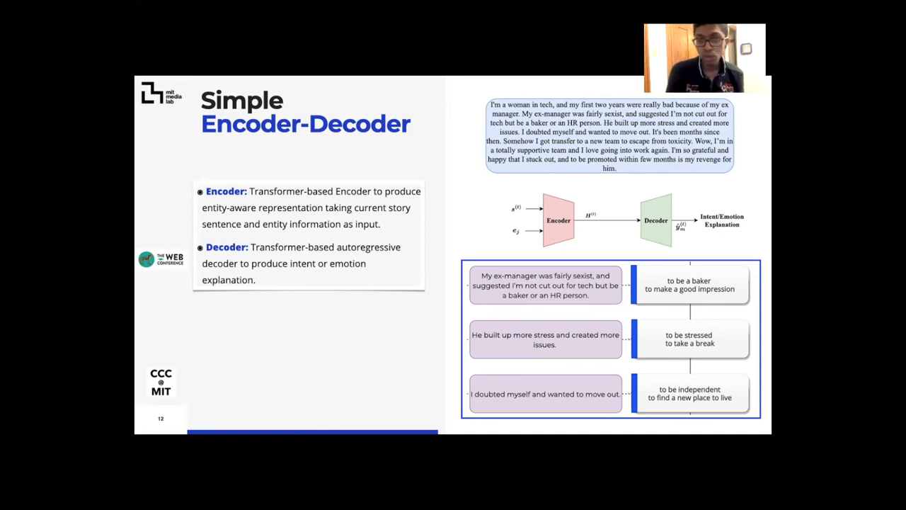
pyautogui.press('Right')
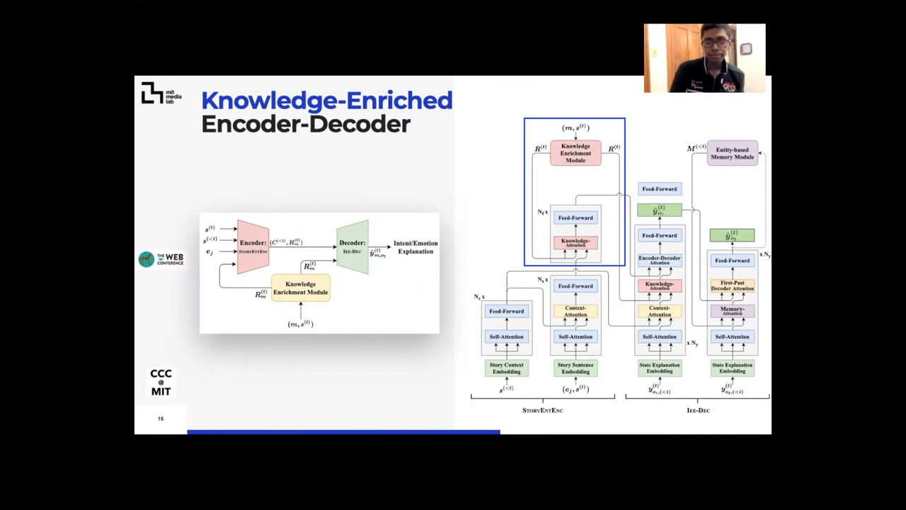
pyautogui.press('Right')
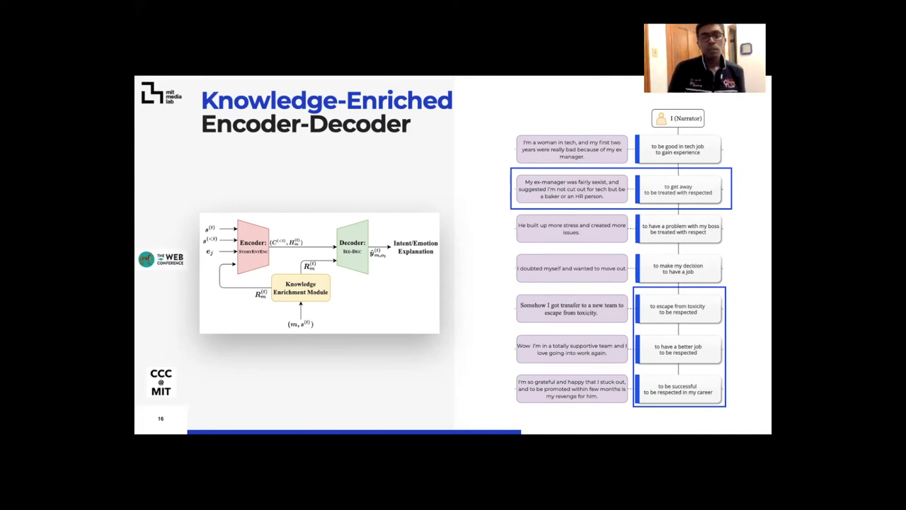
pyautogui.press('Right')
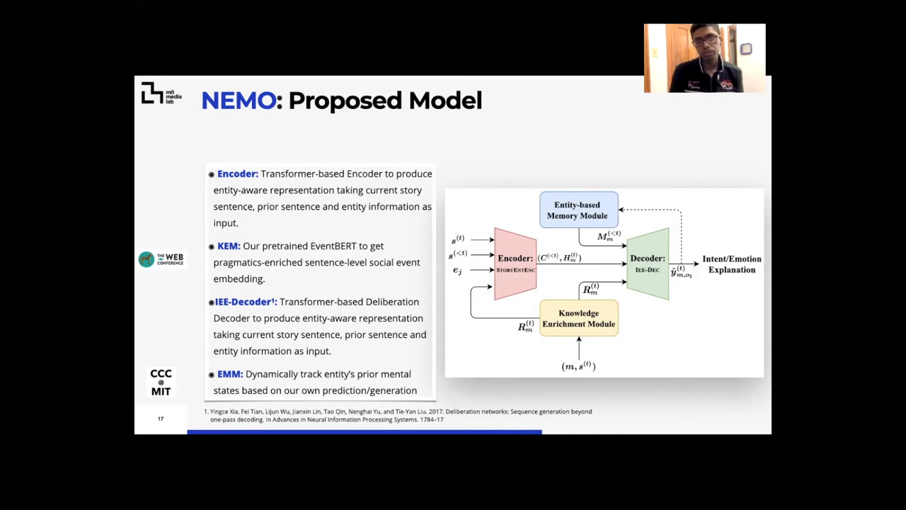
pyautogui.press('Right')
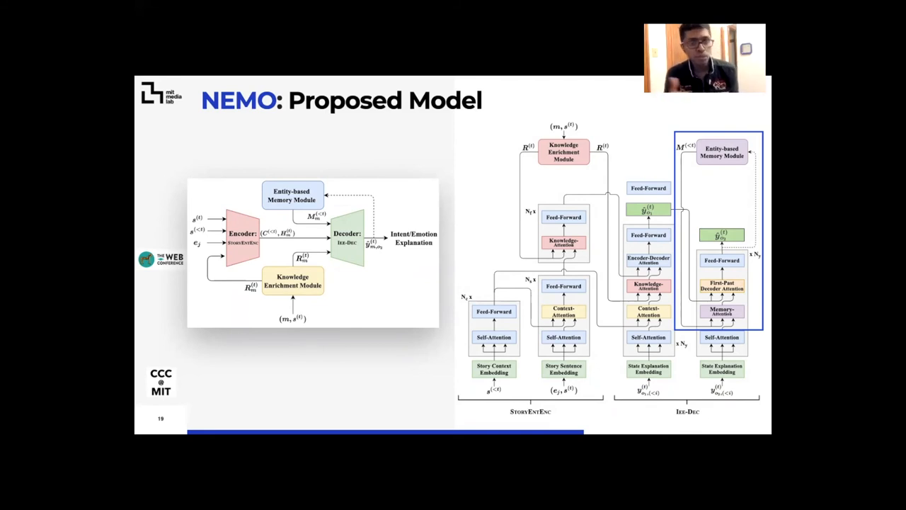
pyautogui.press('Right')
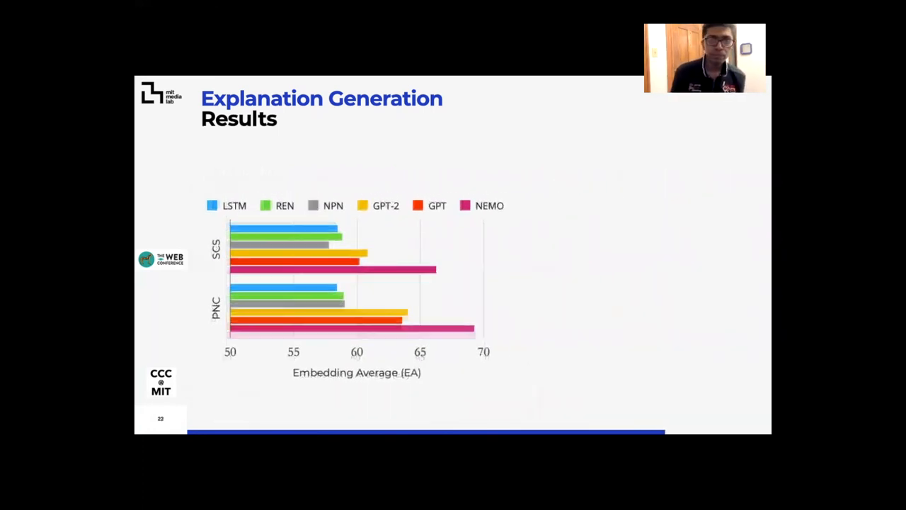
pyautogui.press('Right')
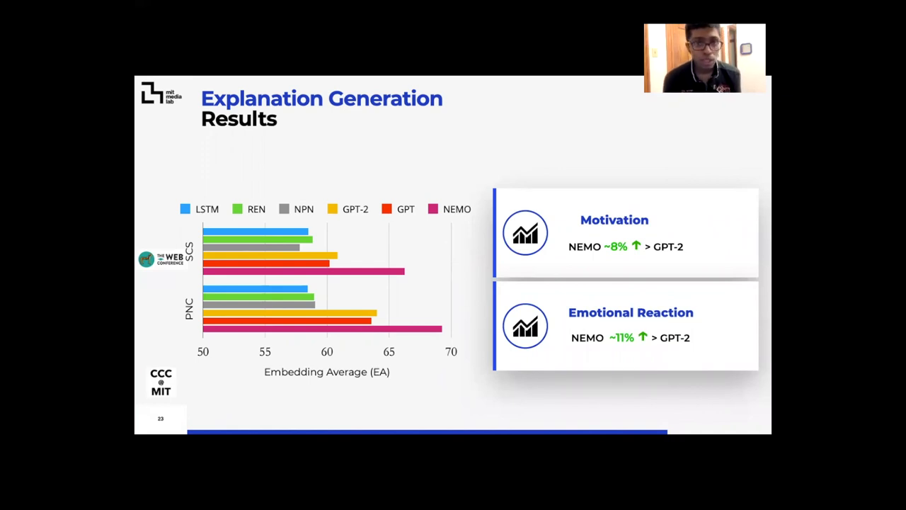
pyautogui.press('Right')
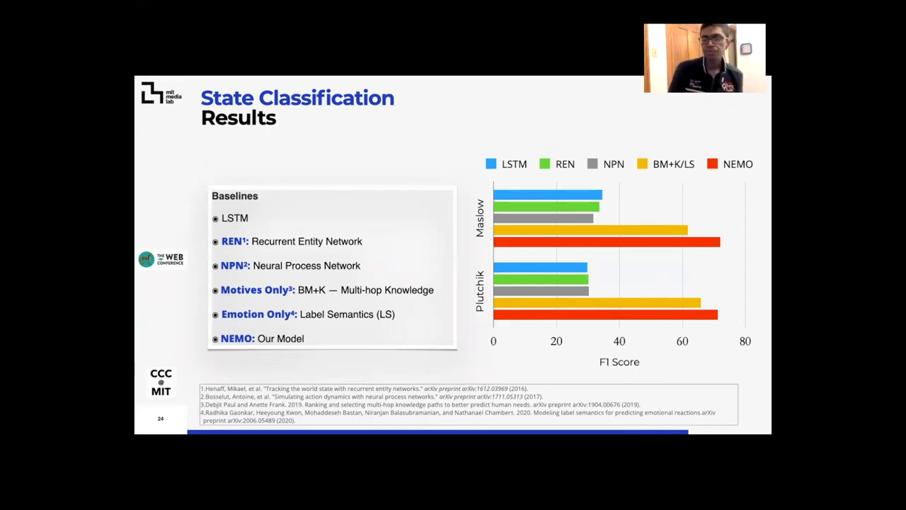
pyautogui.press('Right')
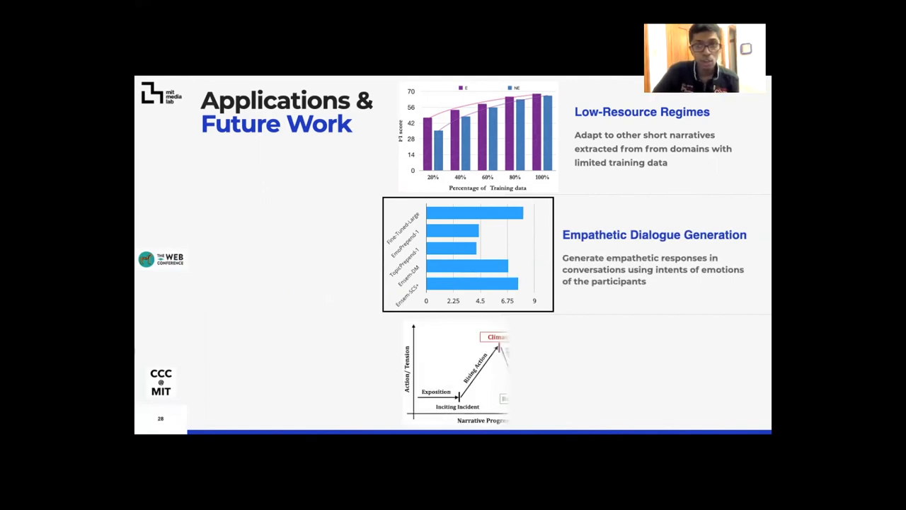
pyautogui.press('Right')
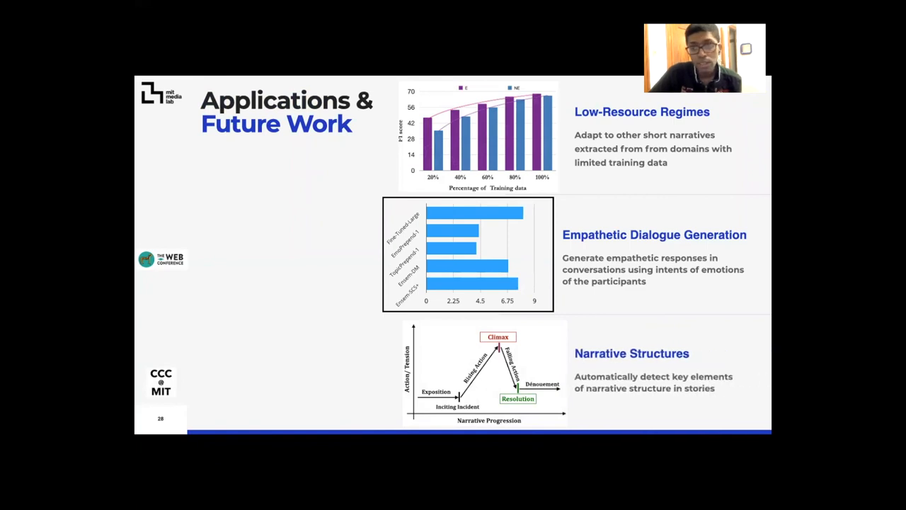